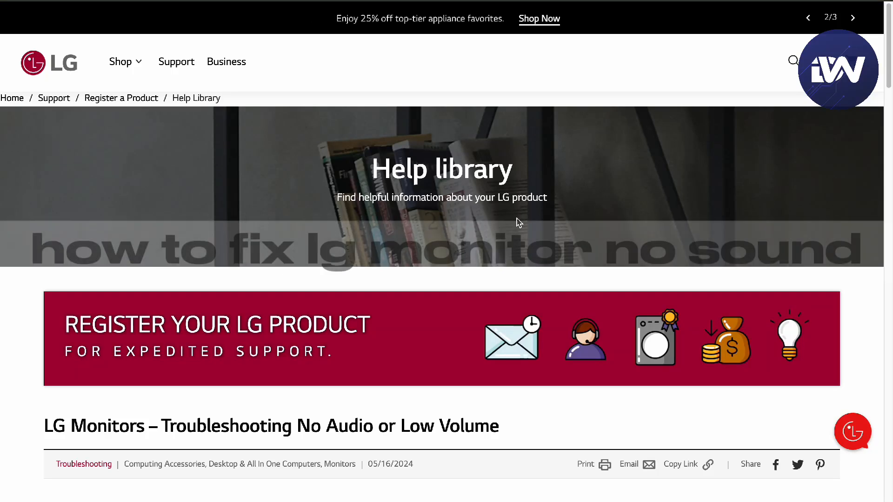
# Step: Scroll the no-audio article to locate the Try This section and Select Your OS cards
pyautogui.click(852, 431)
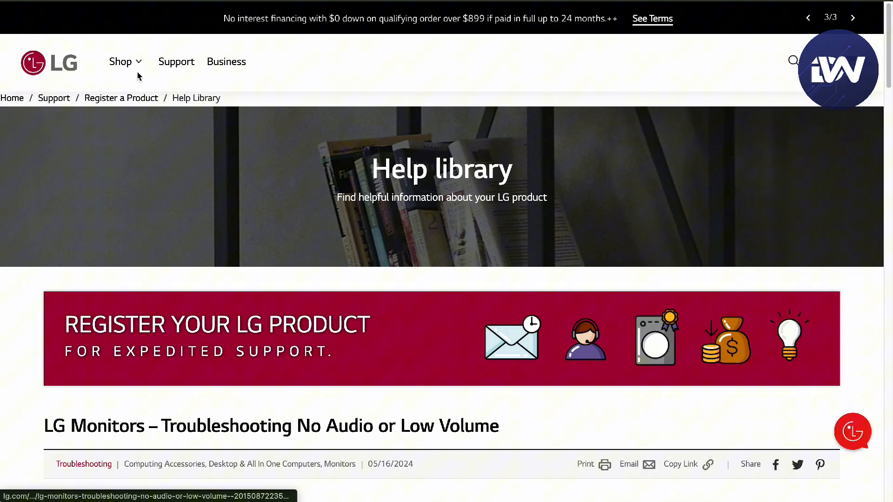
pyautogui.scroll(-3)
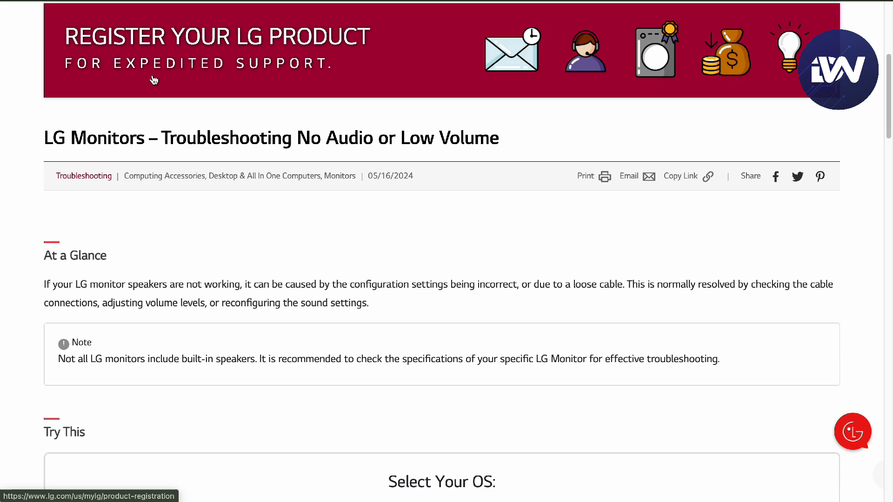
pyautogui.scroll(3)
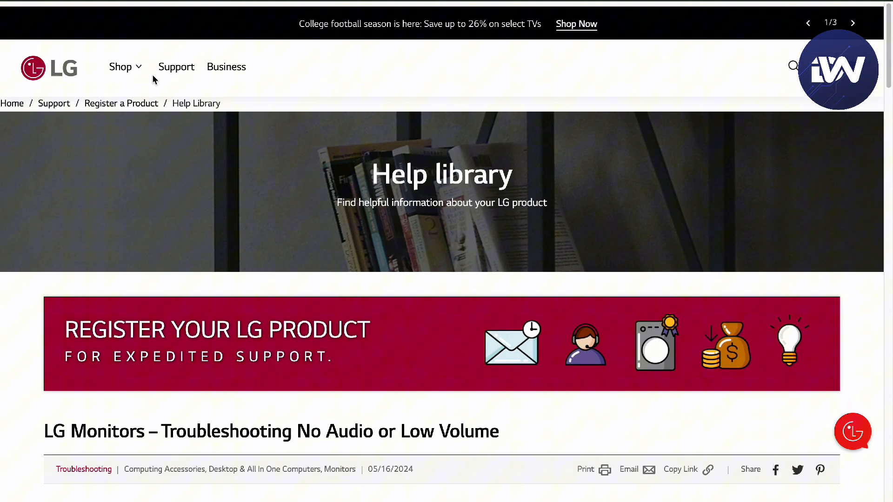
pyautogui.scroll(3)
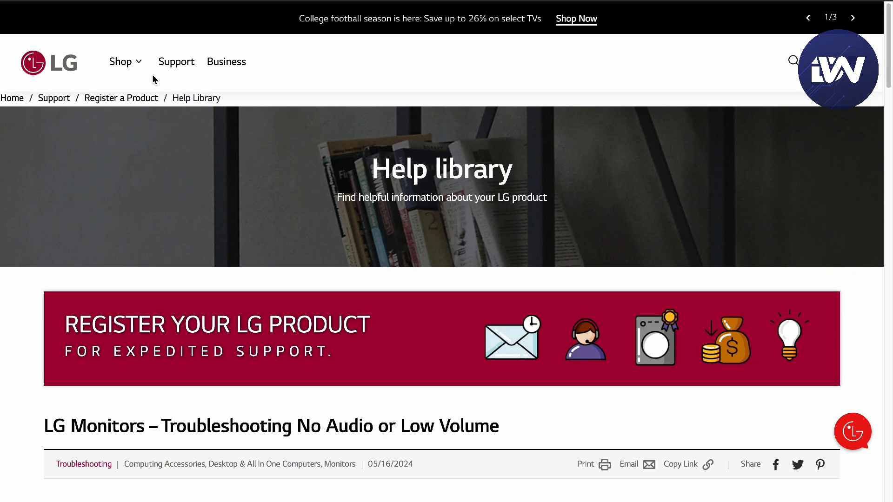
pyautogui.click(852, 17)
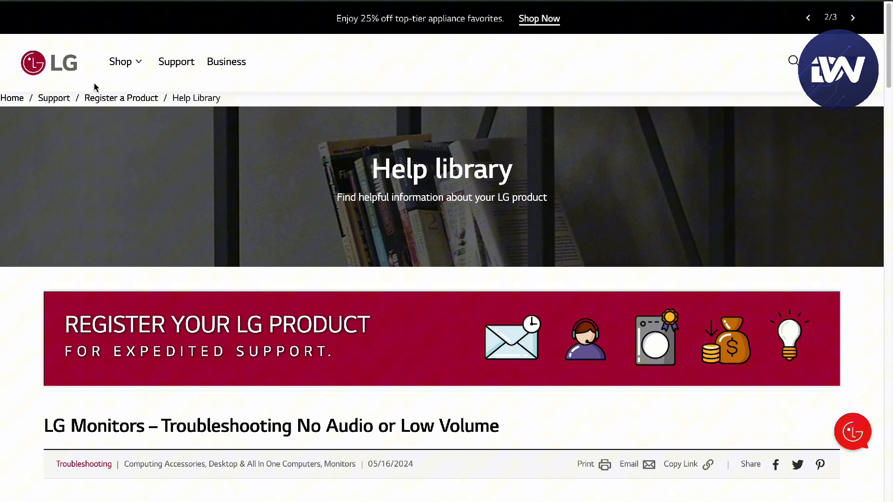
pyautogui.scroll(-3)
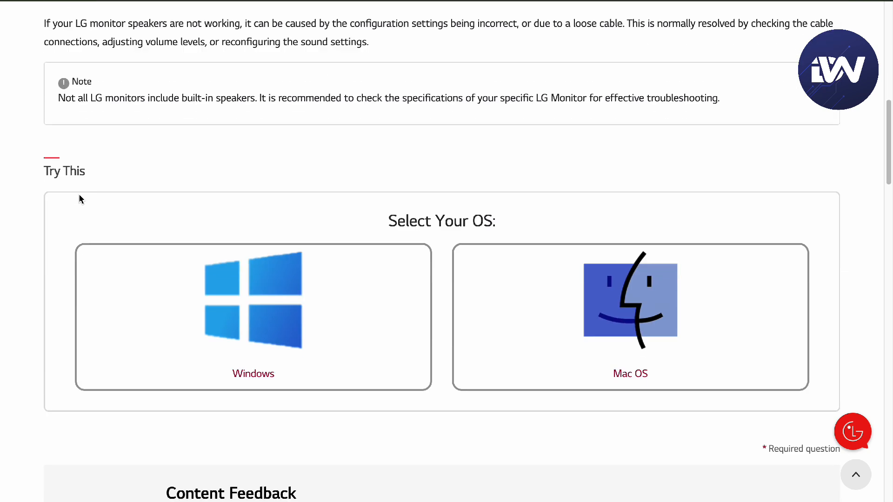
pyautogui.scroll(3)
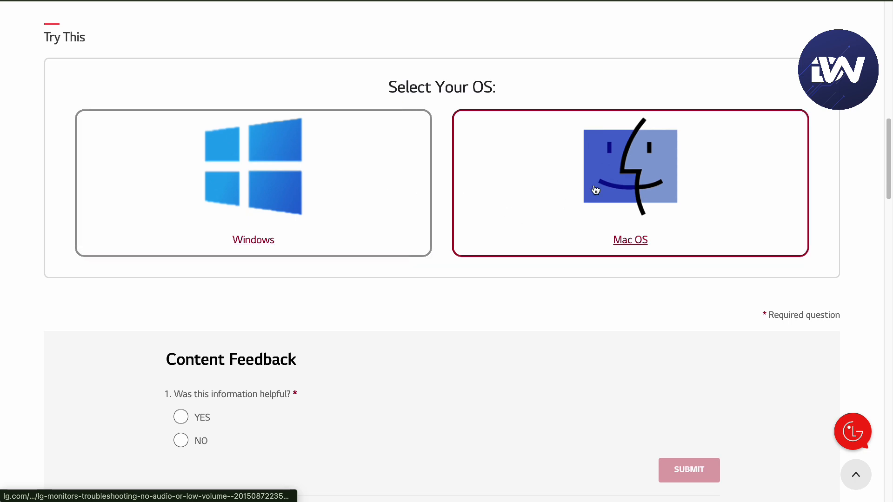
# Step: Choose the Mac OS card and review the revealed playback-device step
pyautogui.click(253, 182)
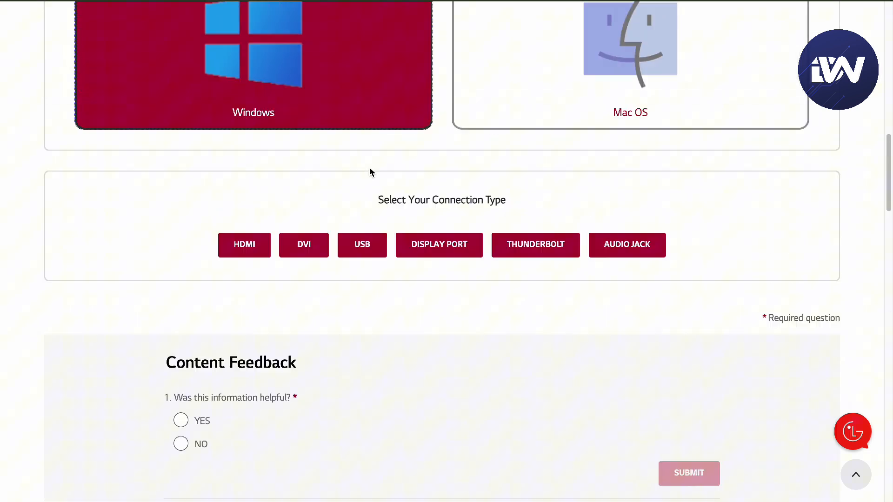
pyautogui.scroll(3)
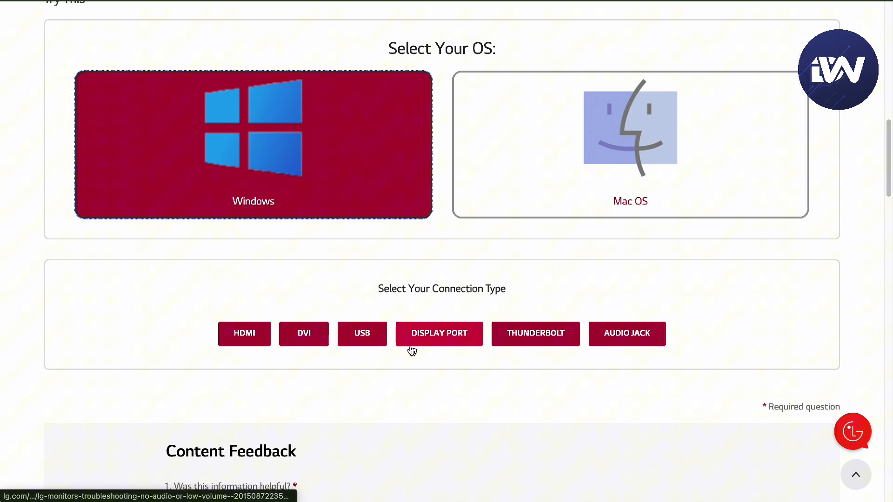
pyautogui.moveTo(597, 348)
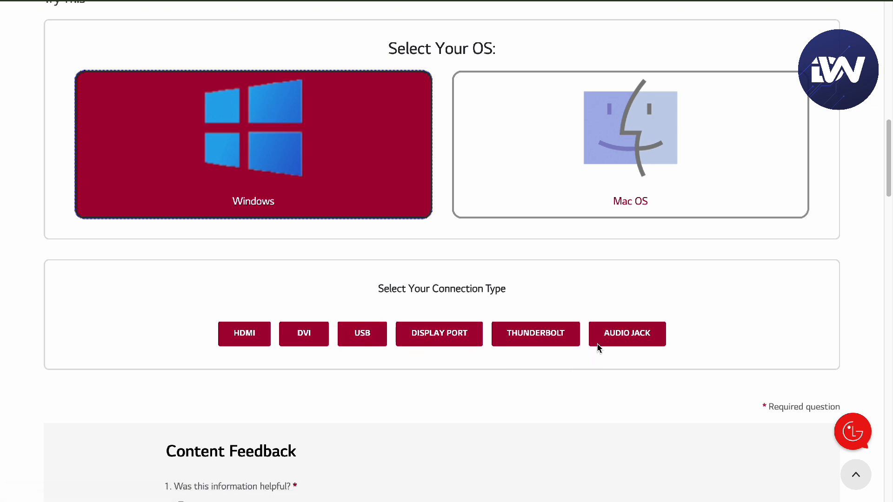
pyautogui.scroll(-3)
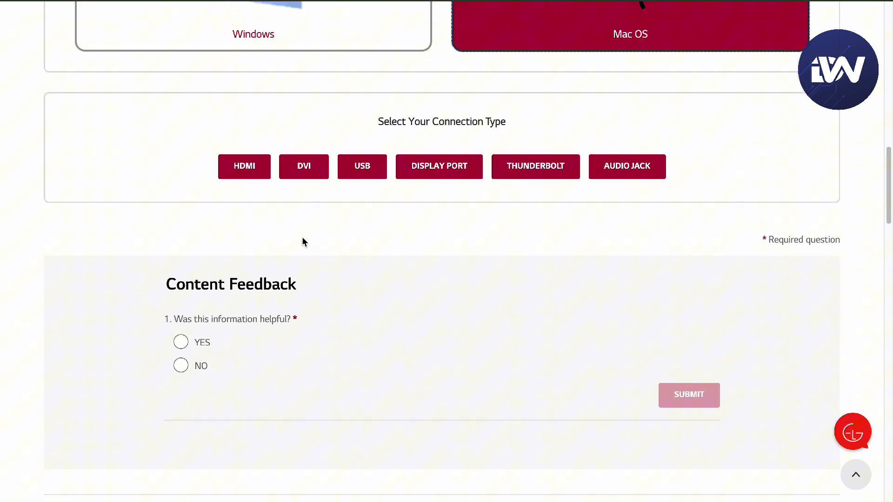
pyautogui.scroll(3)
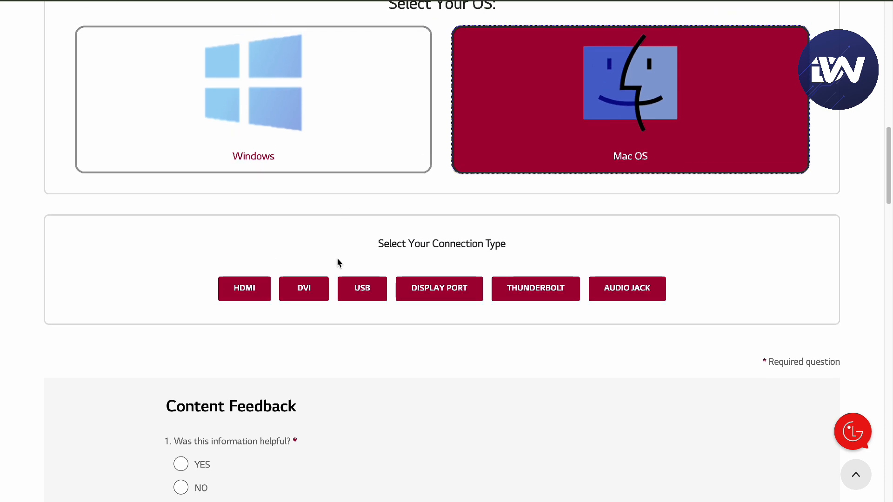
pyautogui.scroll(3)
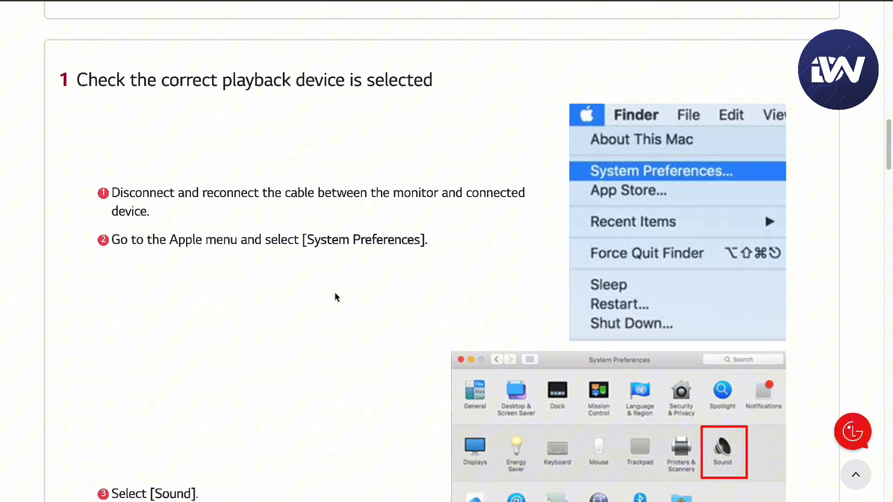
pyautogui.moveTo(333, 209)
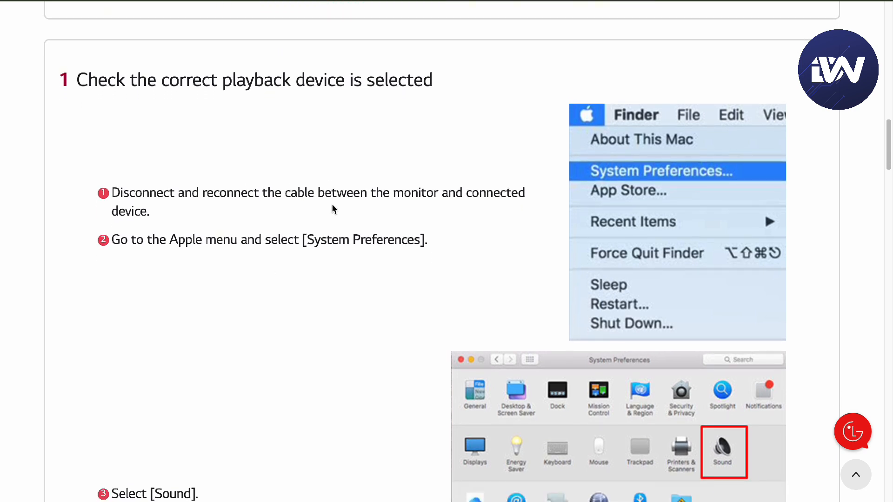
# Step: Scroll through the Mac steps: System Preferences > Sound > Output, volume, then restart
pyautogui.scroll(3)
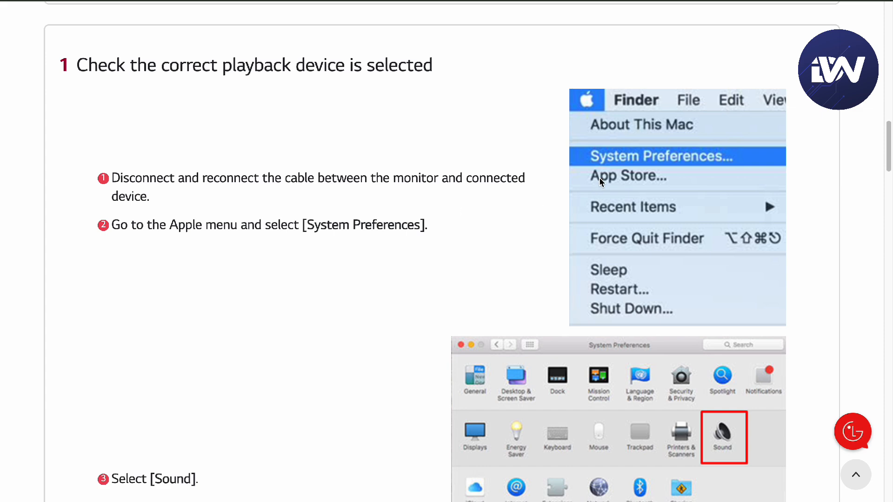
pyautogui.scroll(-3)
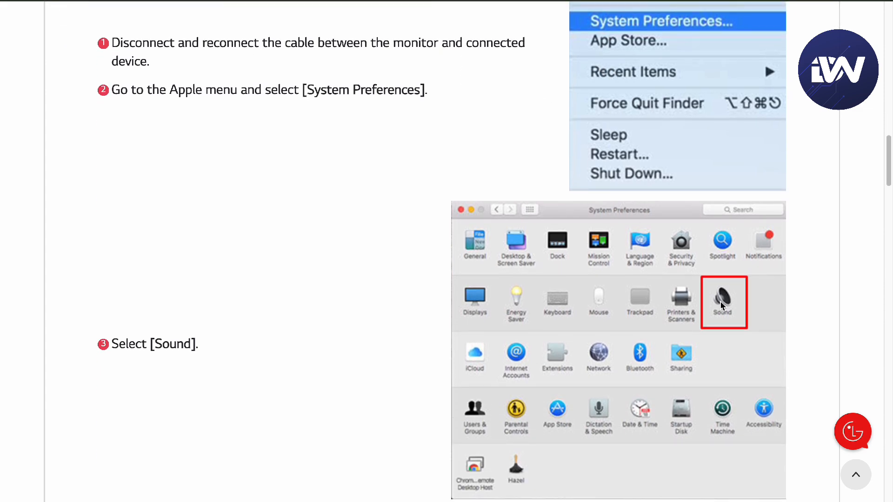
pyautogui.scroll(-3)
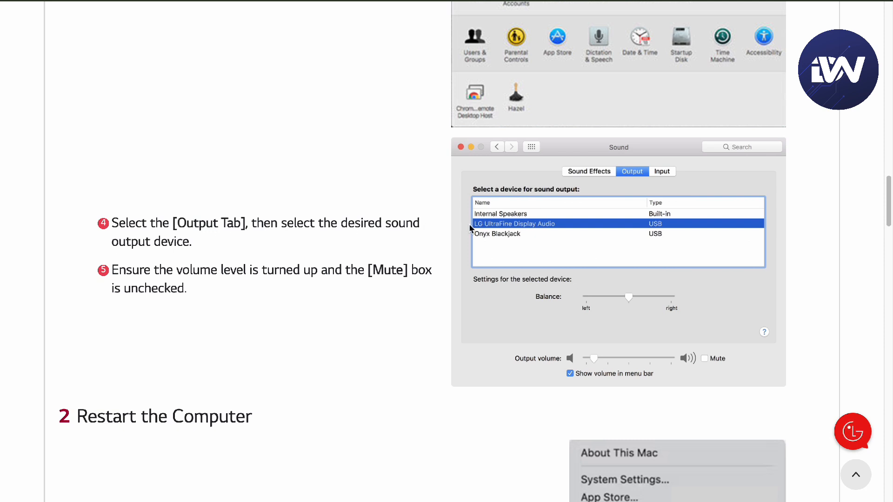
pyautogui.moveTo(329, 258)
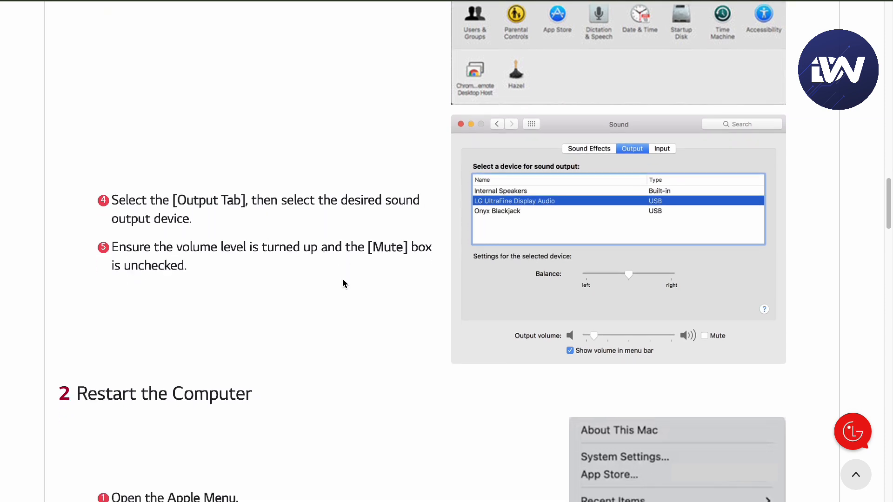
pyautogui.moveTo(585, 339)
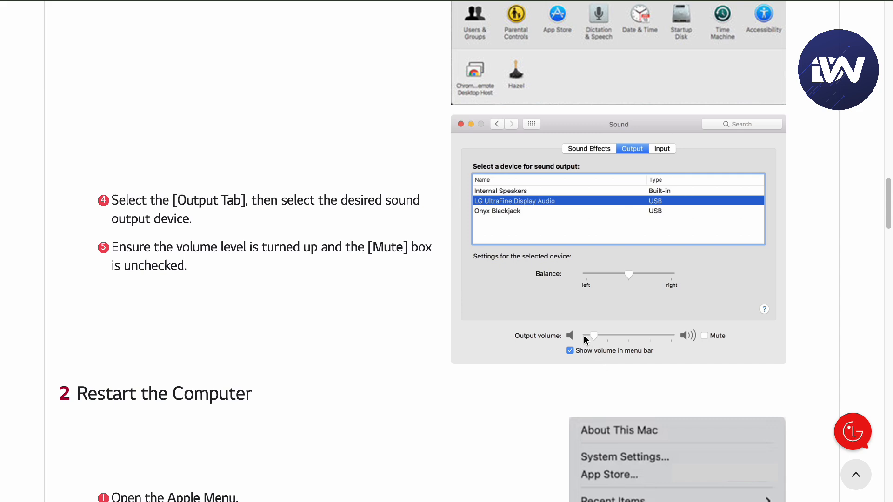
pyautogui.scroll(-3)
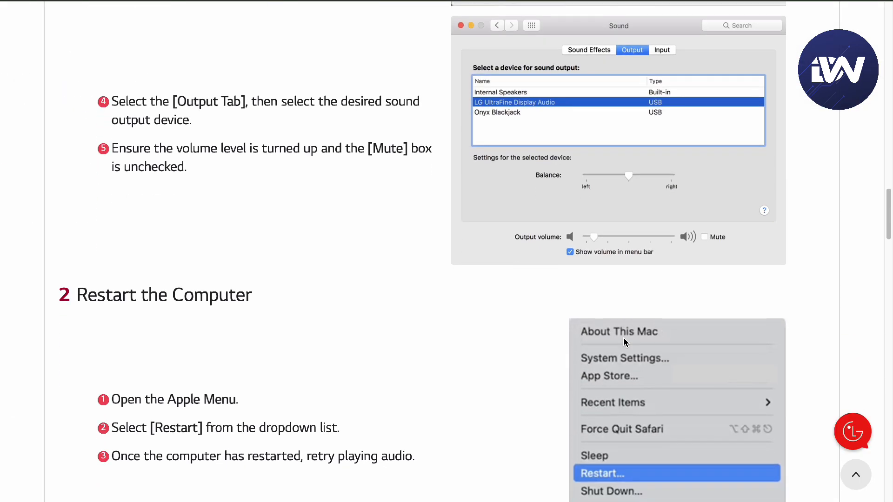
pyautogui.scroll(-3)
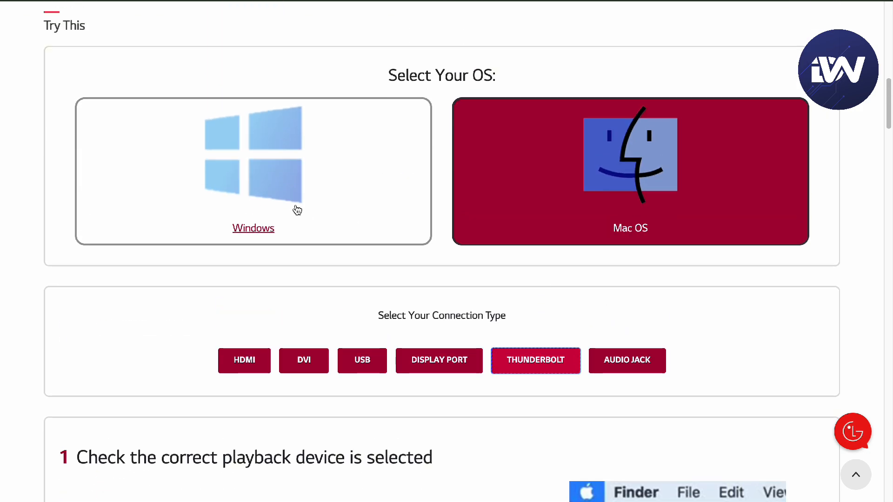
pyautogui.scroll(-3)
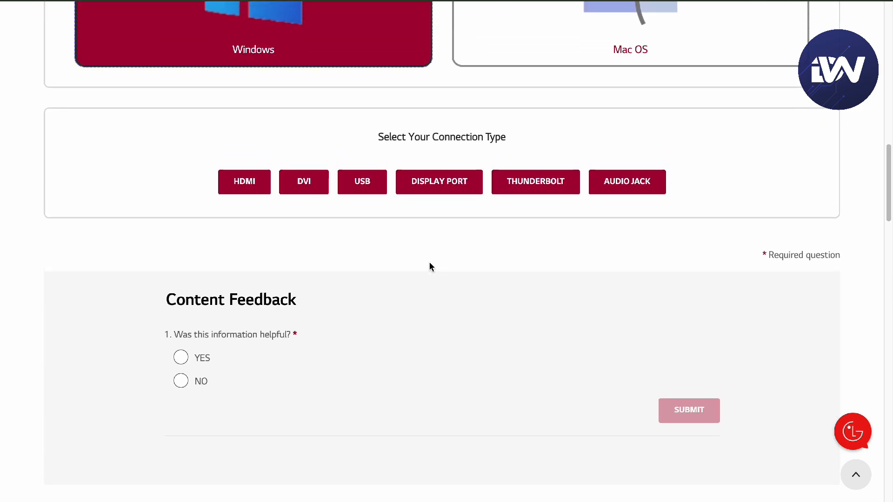
pyautogui.scroll(3)
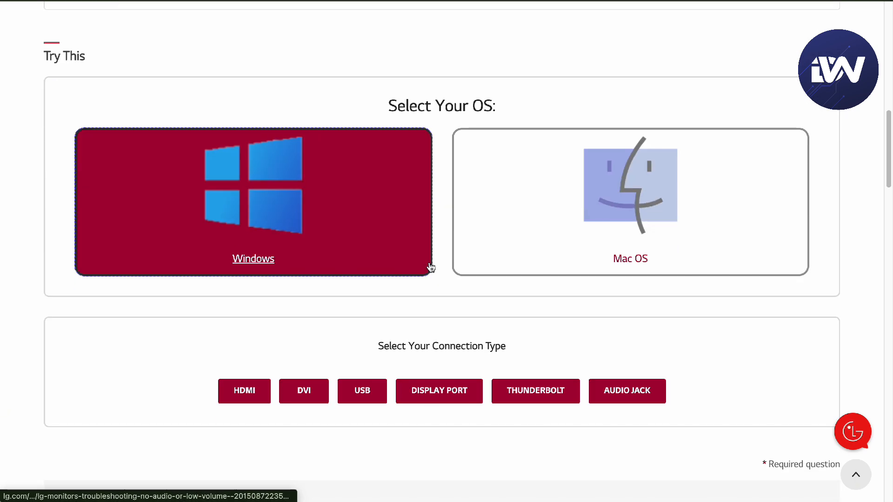